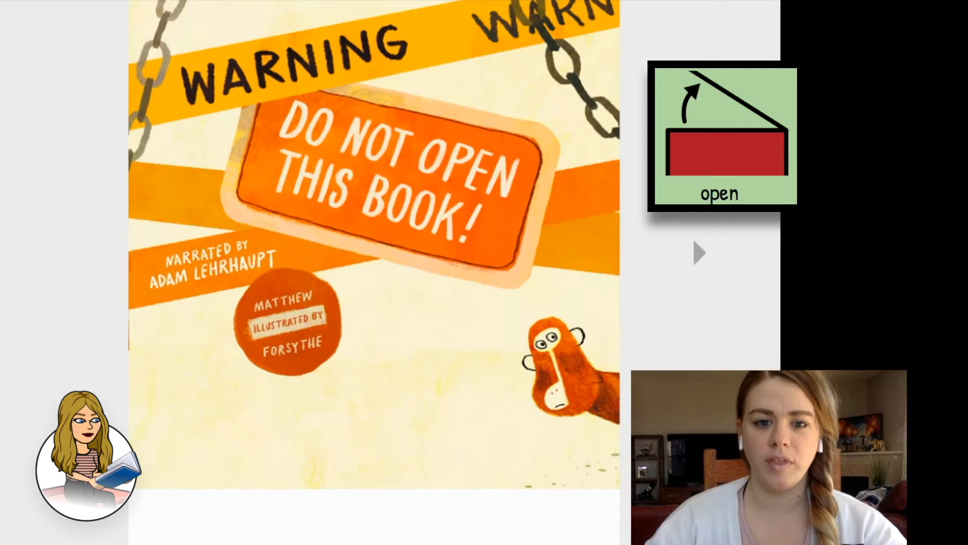
# - Advance past the full-size title cover to the slide showing the cover smaller
pyautogui.click(720, 135)
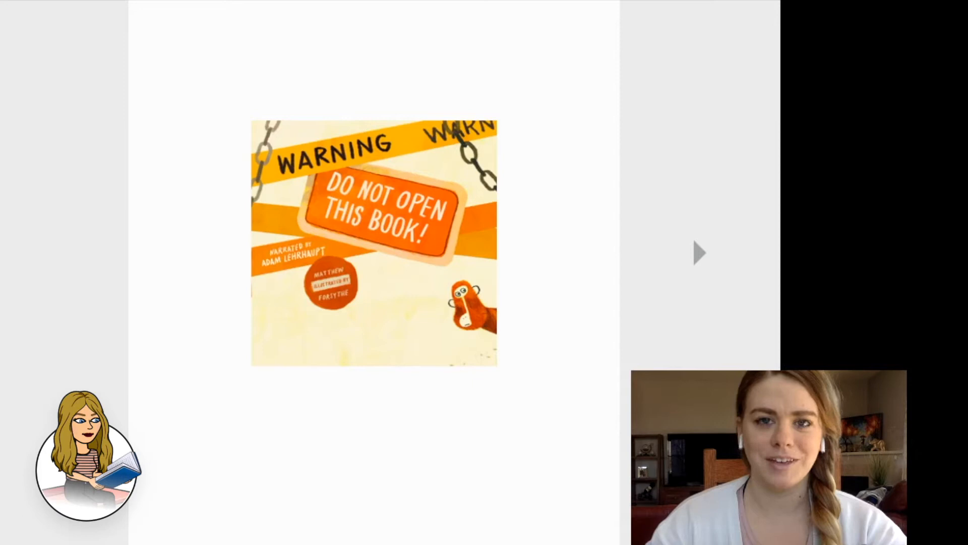
# - Advance through the monkey warning page to the "Why did you turn the page?" spread
pyautogui.click(698, 252)
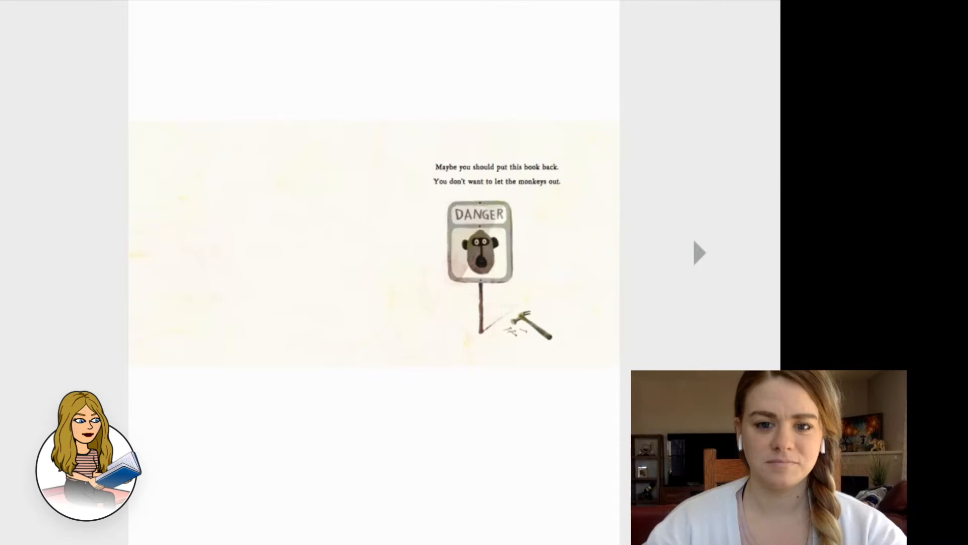
pyautogui.click(698, 253)
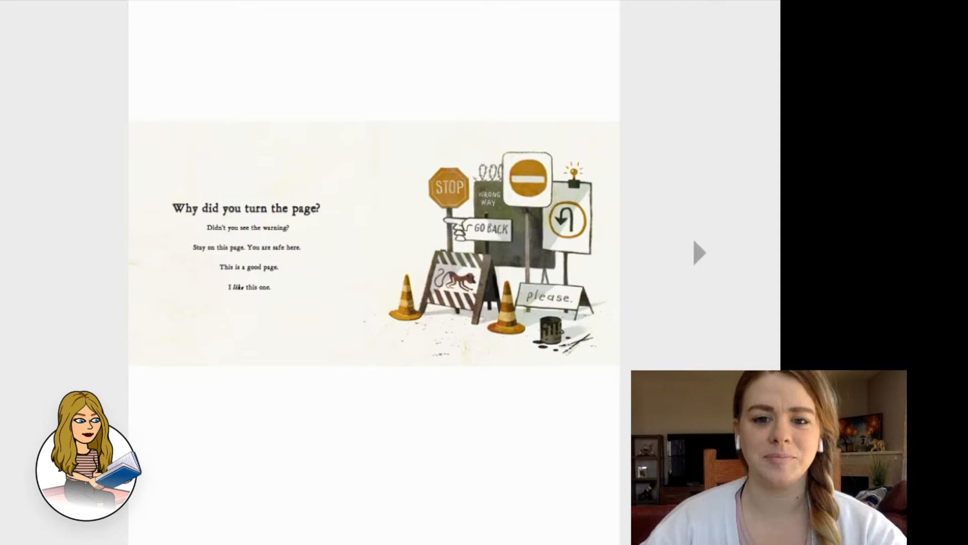
# - Advance through the running monkeys, "What a mess!", "It could be WORSE" and toucan pages to "Can you stop now?"
pyautogui.click(700, 253)
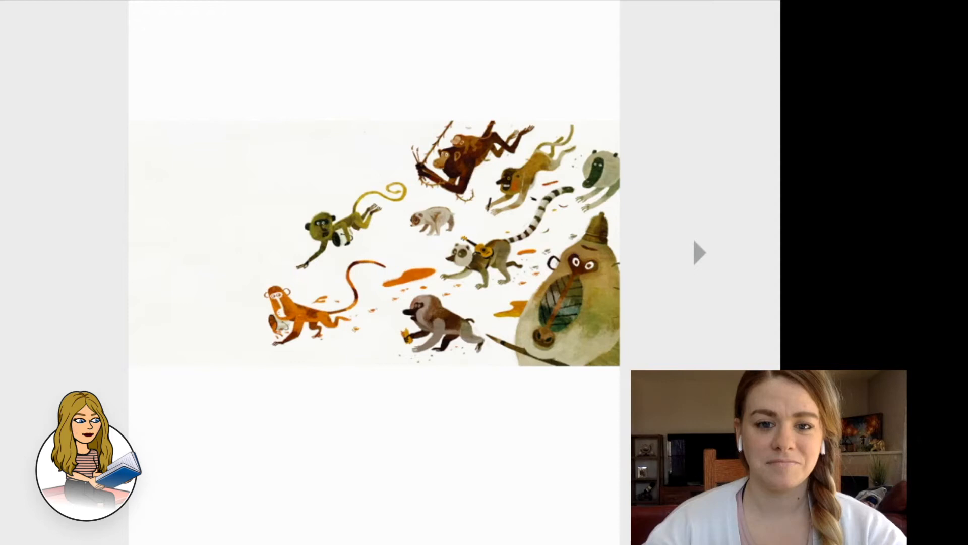
pyautogui.click(699, 252)
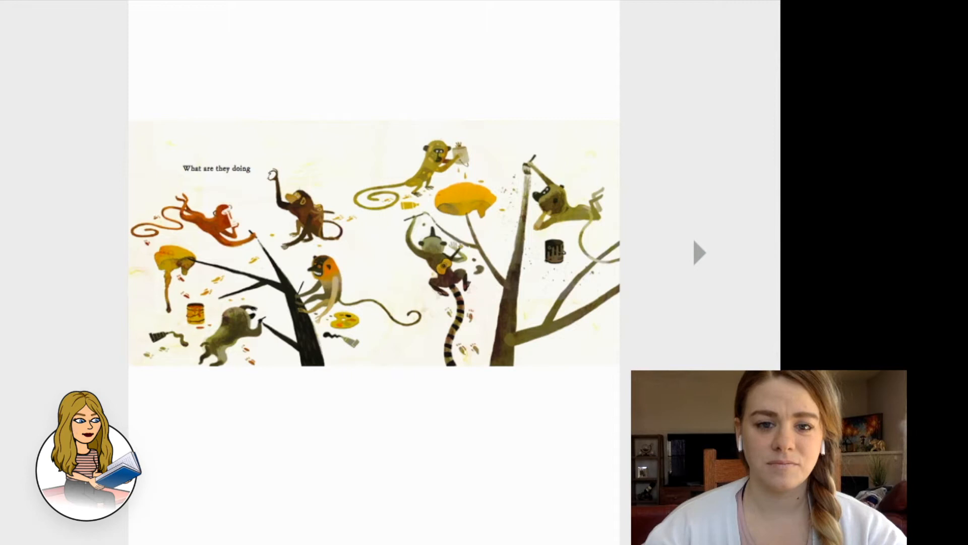
pyautogui.click(698, 252)
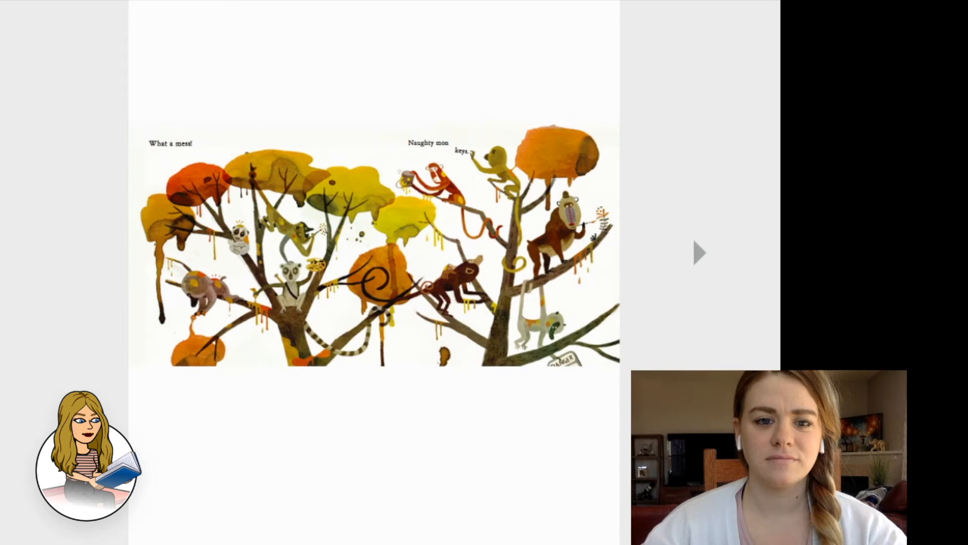
pyautogui.click(698, 252)
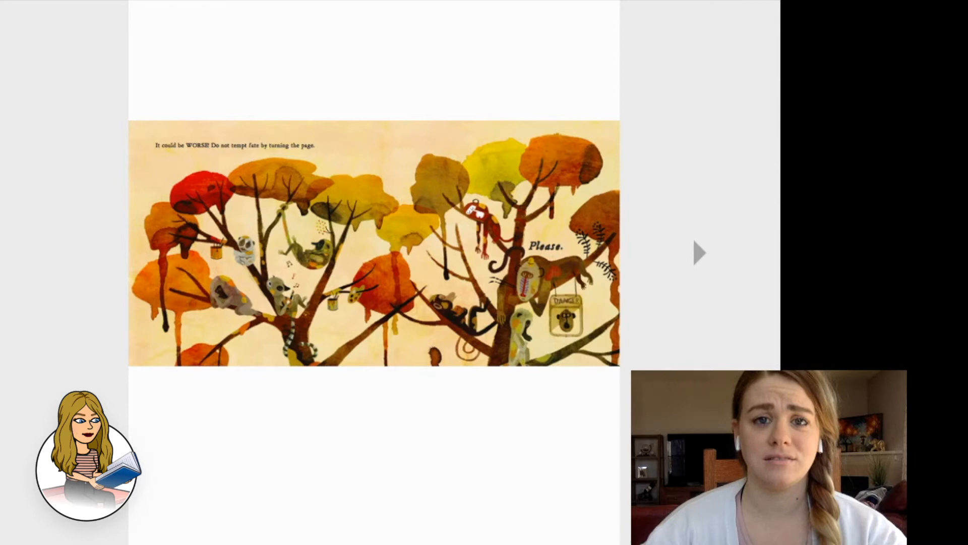
pyautogui.click(698, 252)
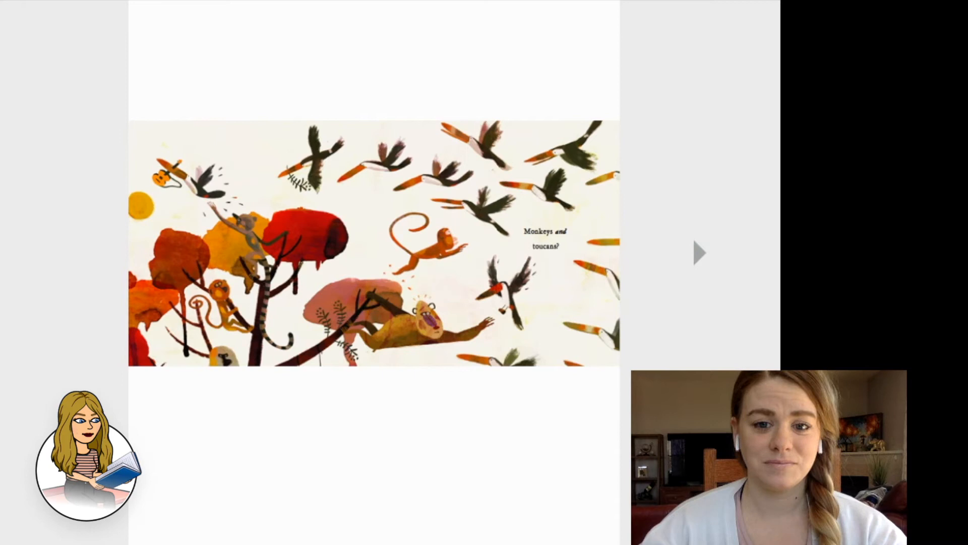
pyautogui.click(698, 253)
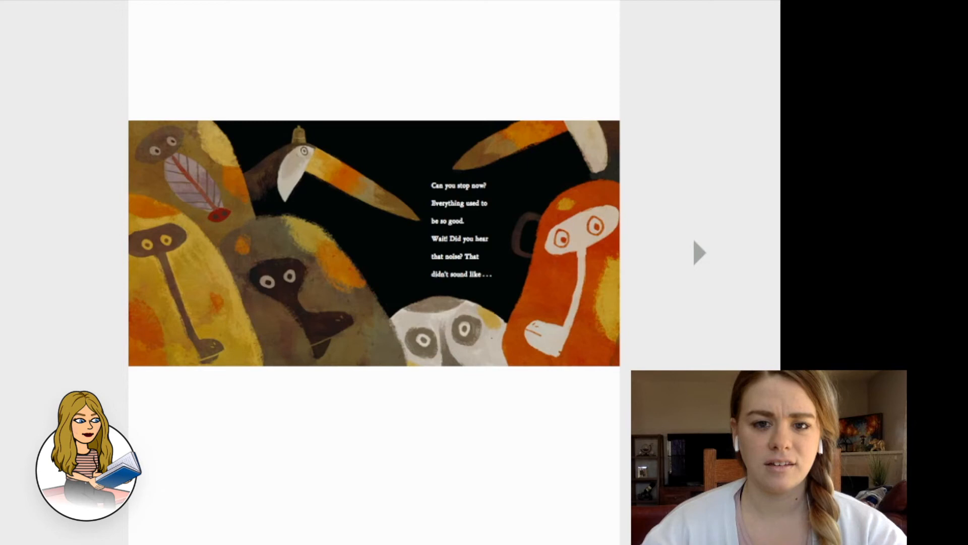
# - Advance through the alligator jaws, "AN ALLIGATOR?!", catastrophe and banana trap pages to The Plan diagram
pyautogui.click(698, 252)
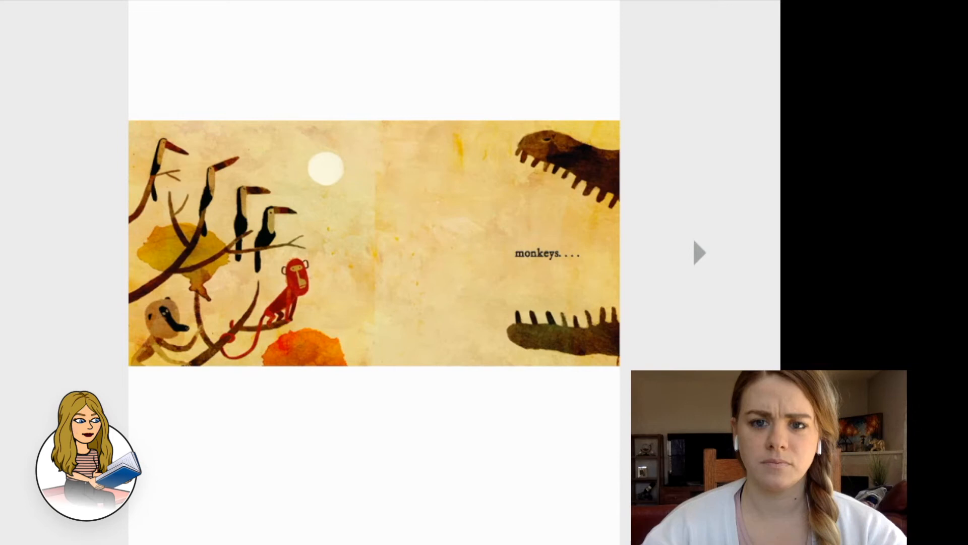
pyautogui.click(698, 253)
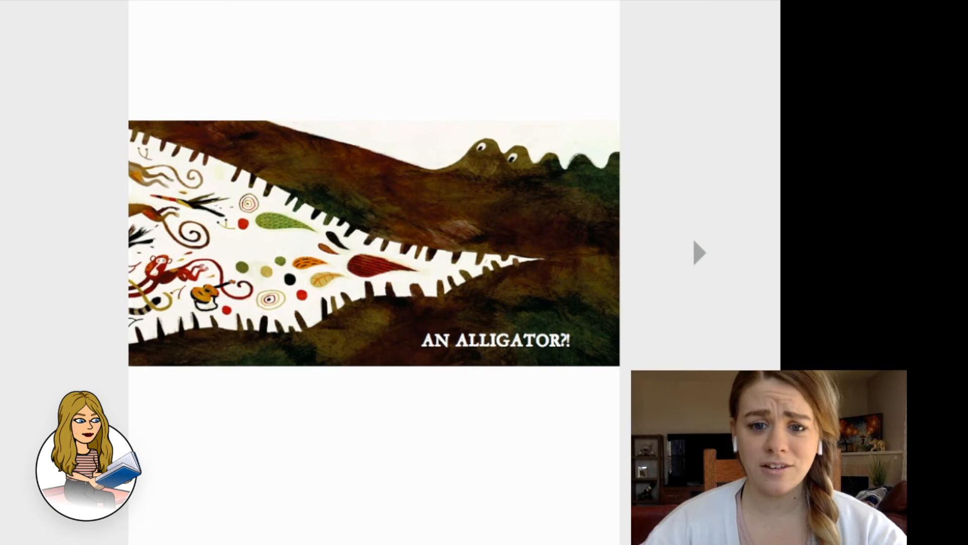
pyautogui.click(699, 252)
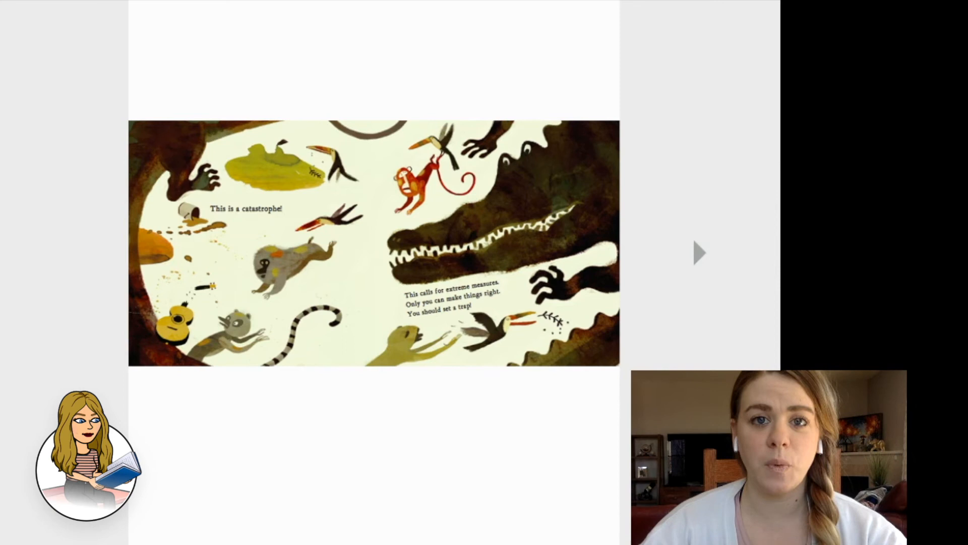
pyautogui.click(698, 252)
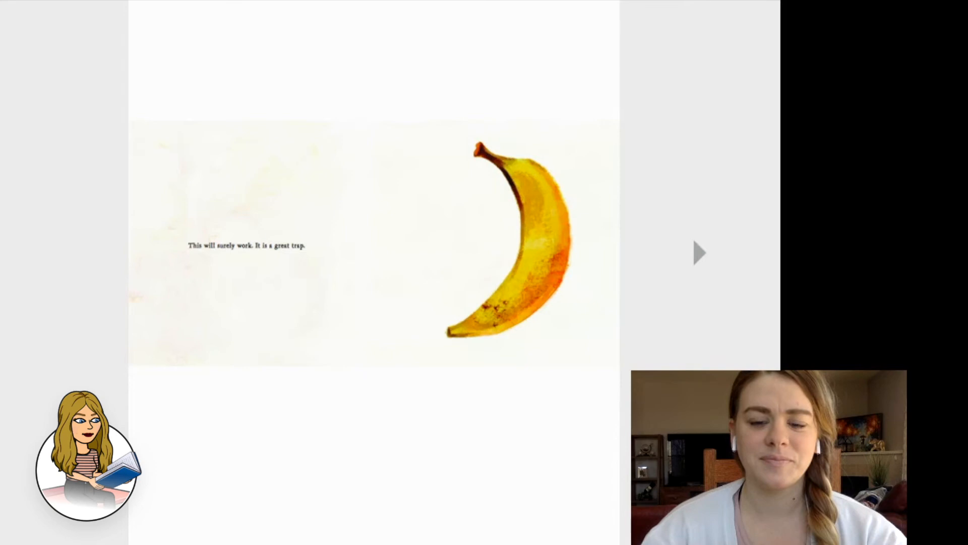
pyautogui.click(698, 252)
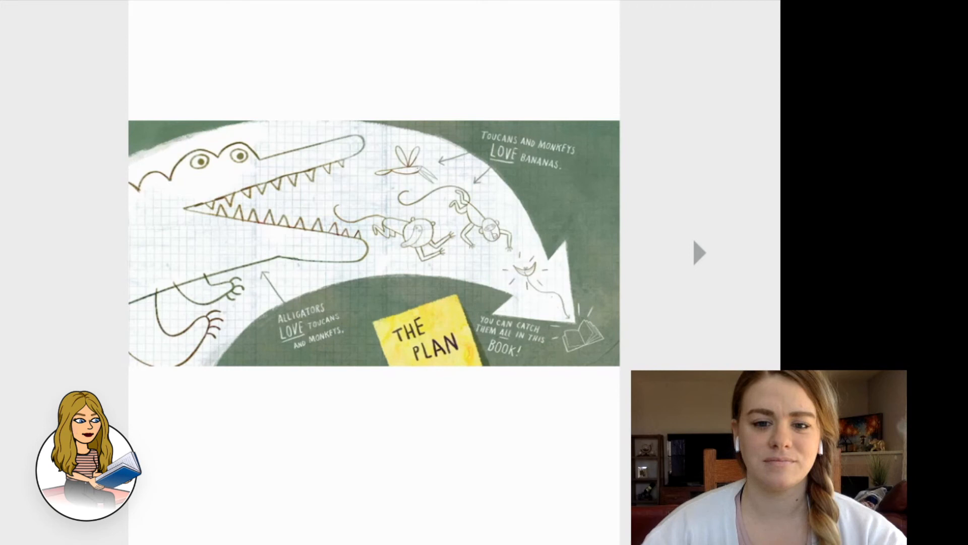
# - Advance through "Quiet now", "This is your big chance" and "Go!!!!" to the final "Whew! That was close" page
pyautogui.click(698, 254)
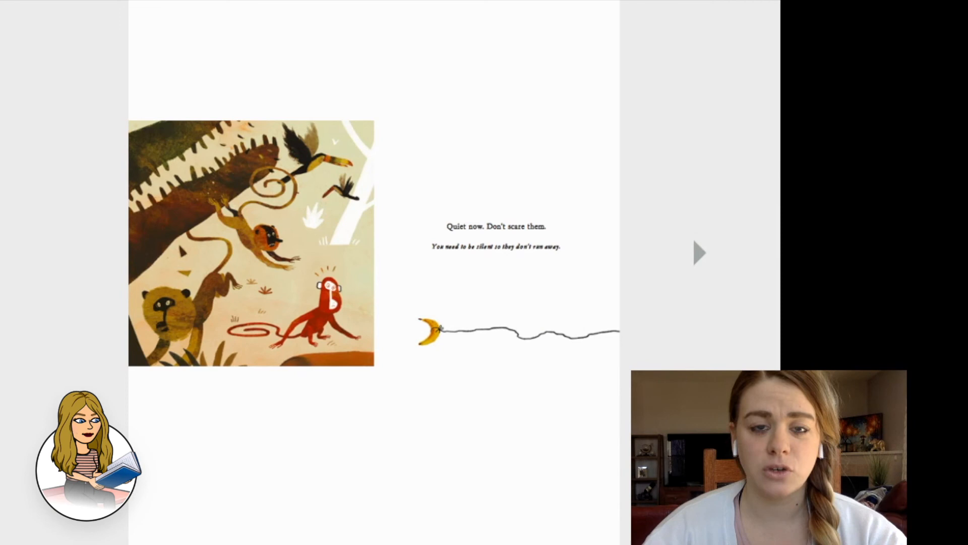
pyautogui.click(698, 252)
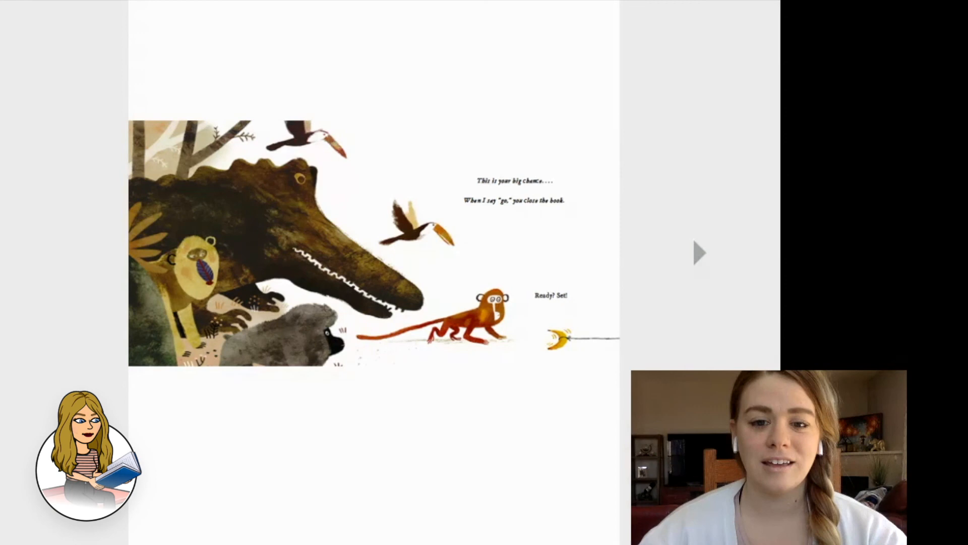
pyautogui.click(699, 252)
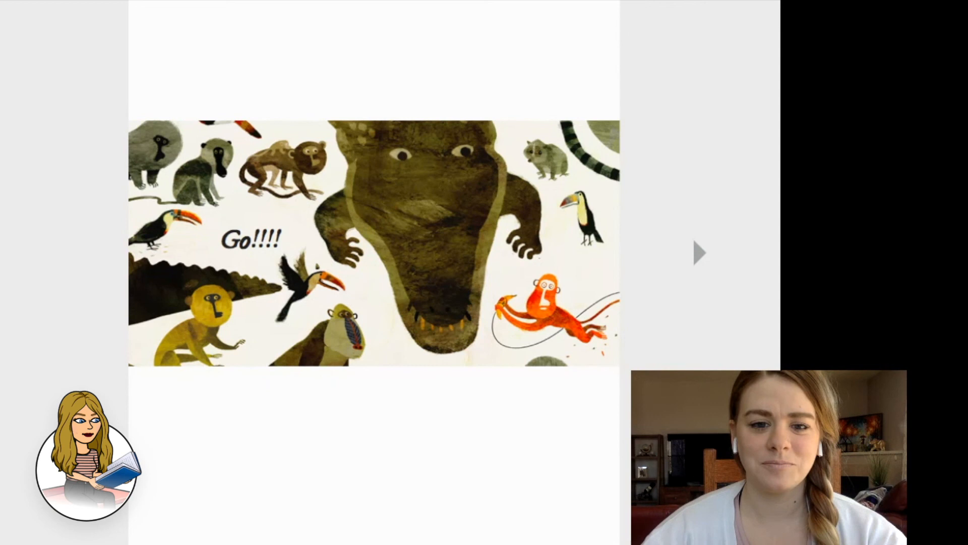
pyautogui.click(699, 252)
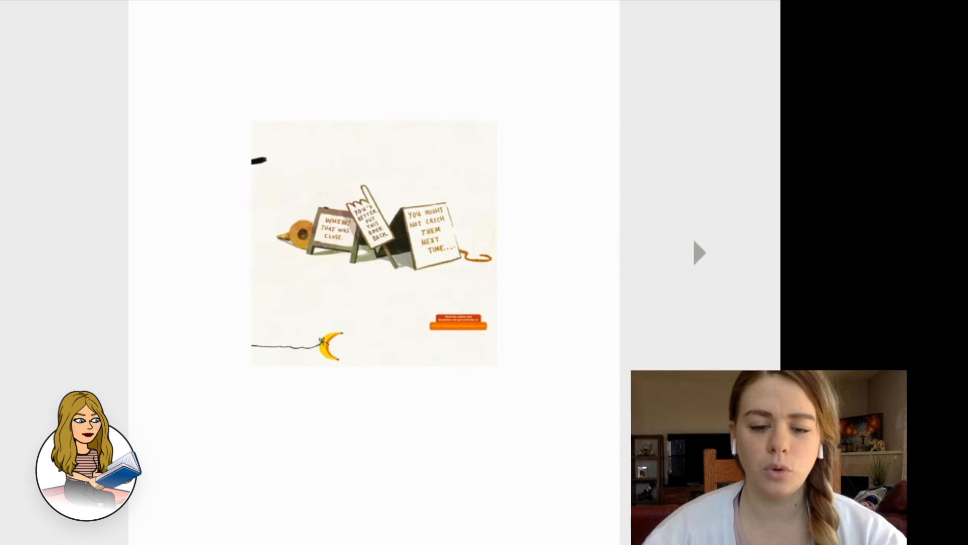